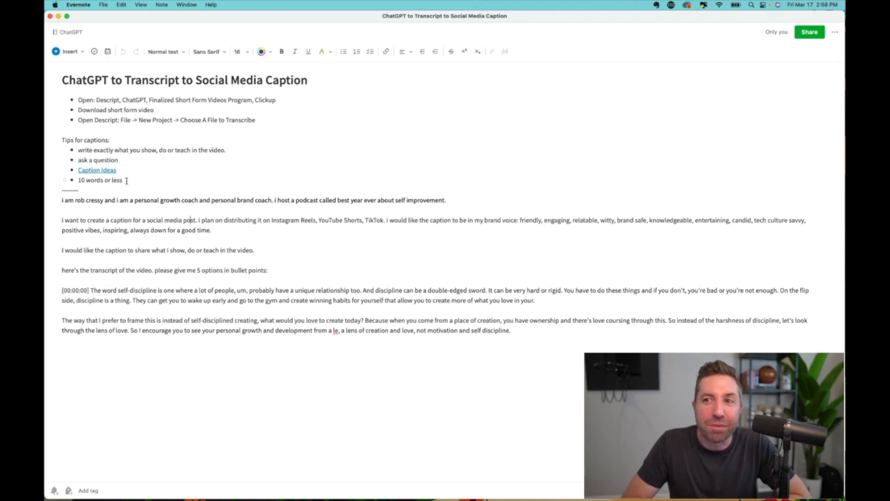
- Highlight the list of caption tips in the Evernote note, then clear the selection
{"action": "left_click_drag", "start_coordinate": [61, 139], "coordinate": [122, 182]}
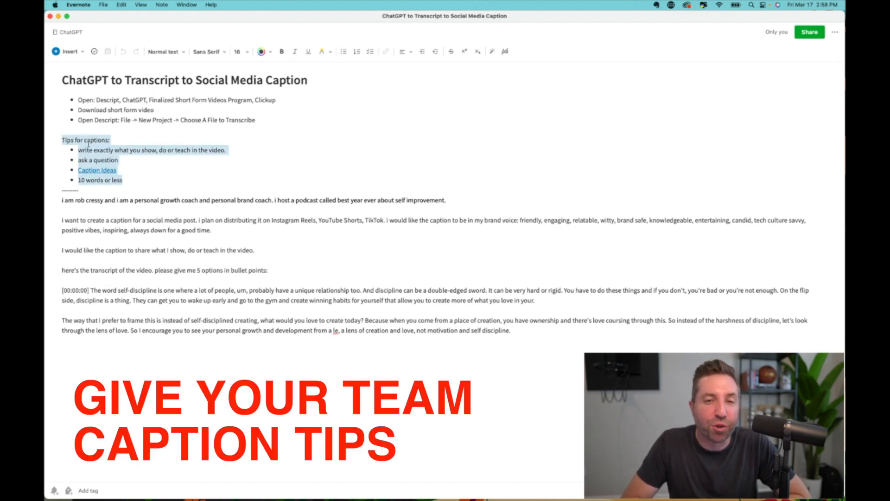
{"action": "left_click", "coordinate": [106, 140]}
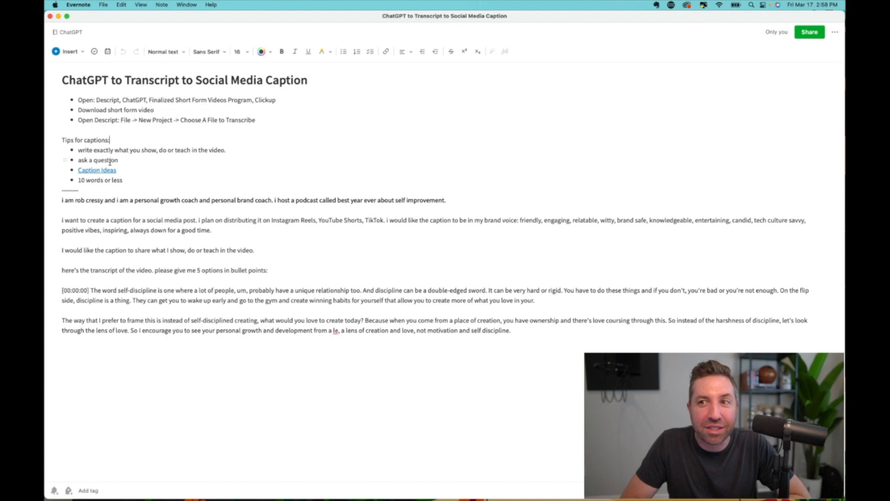
{"action": "mouse_move", "coordinate": [96, 171]}
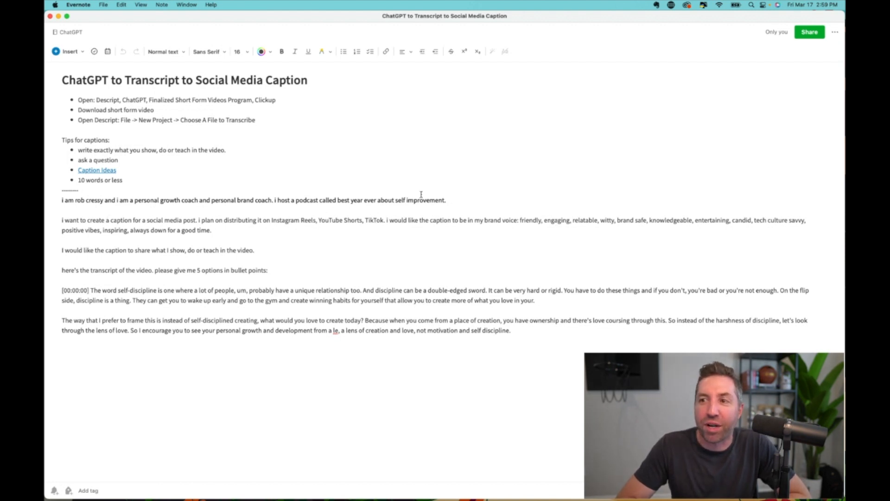
{"action": "mouse_move", "coordinate": [160, 252]}
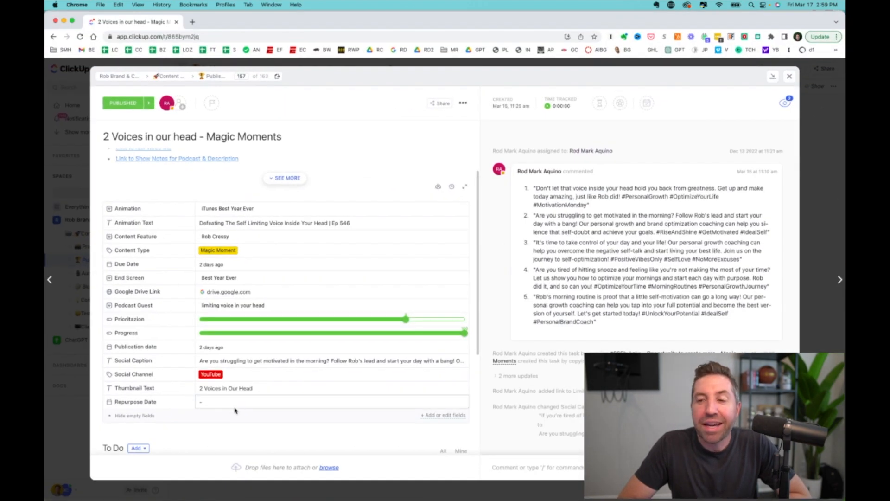
{"action": "mouse_move", "coordinate": [584, 322]}
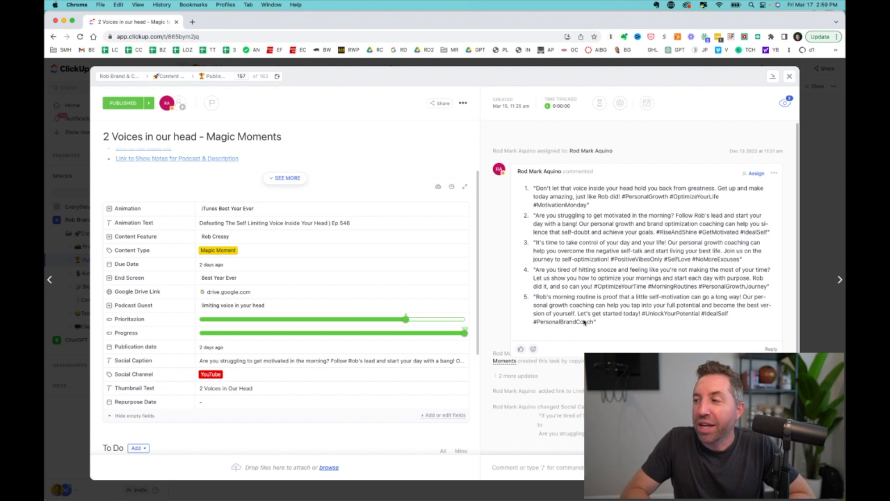
{"action": "mouse_move", "coordinate": [474, 224]}
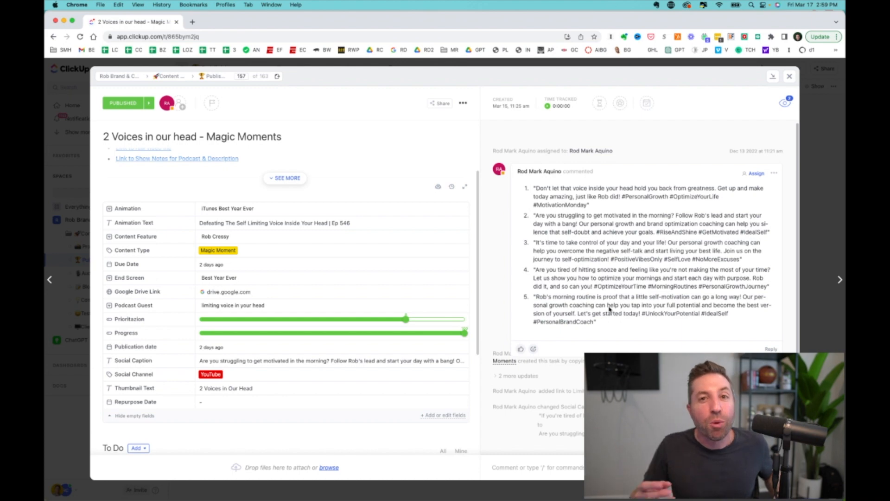
{"action": "mouse_move", "coordinate": [543, 196]}
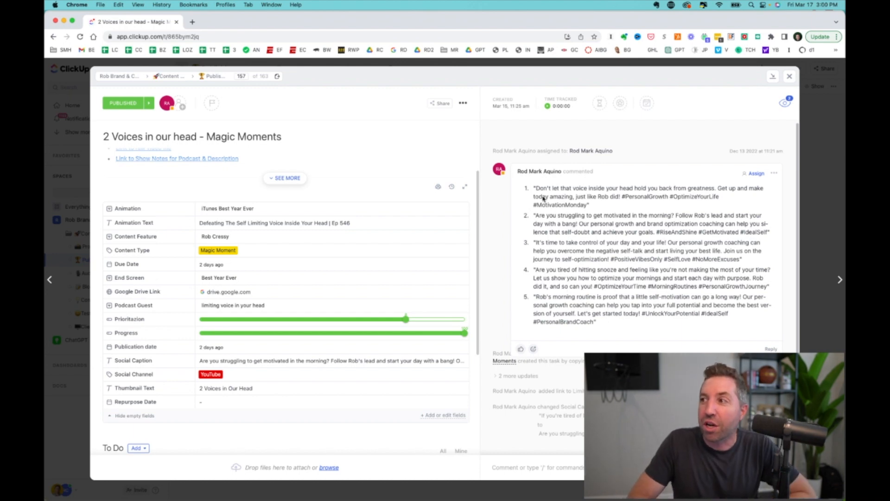
{"action": "mouse_move", "coordinate": [515, 186]}
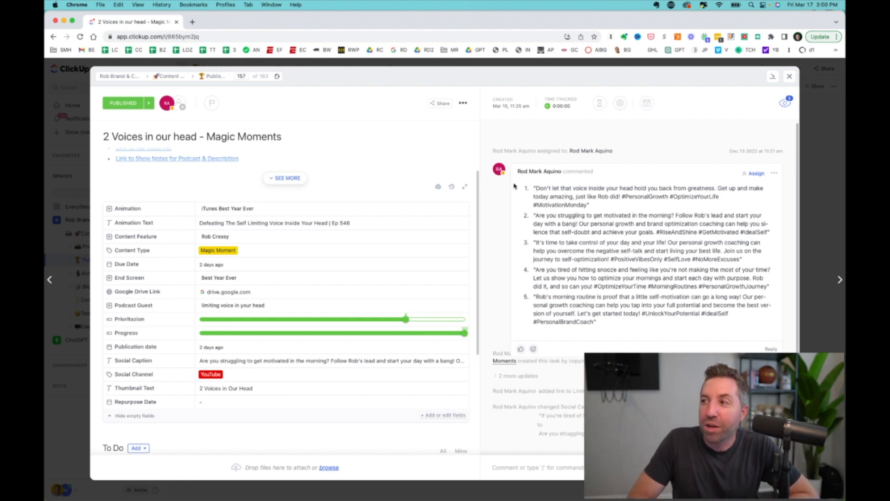
{"action": "mouse_move", "coordinate": [531, 209]}
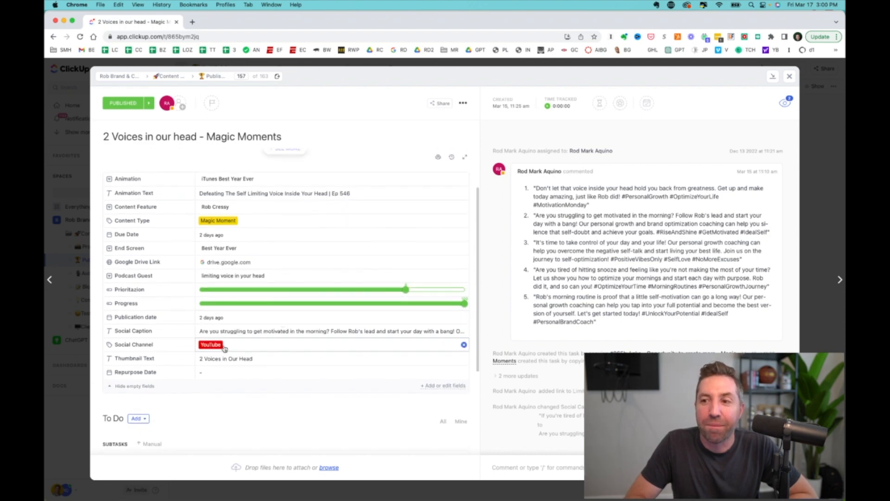
{"action": "mouse_move", "coordinate": [220, 331]}
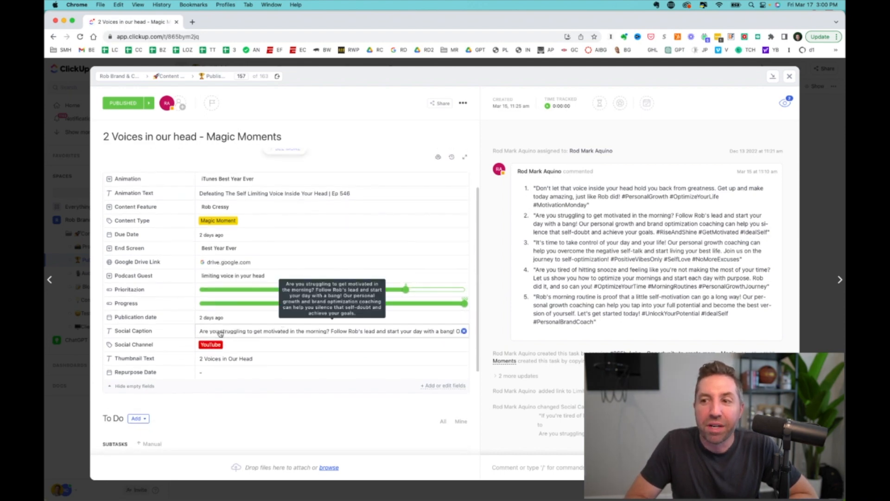
{"action": "mouse_move", "coordinate": [220, 333]}
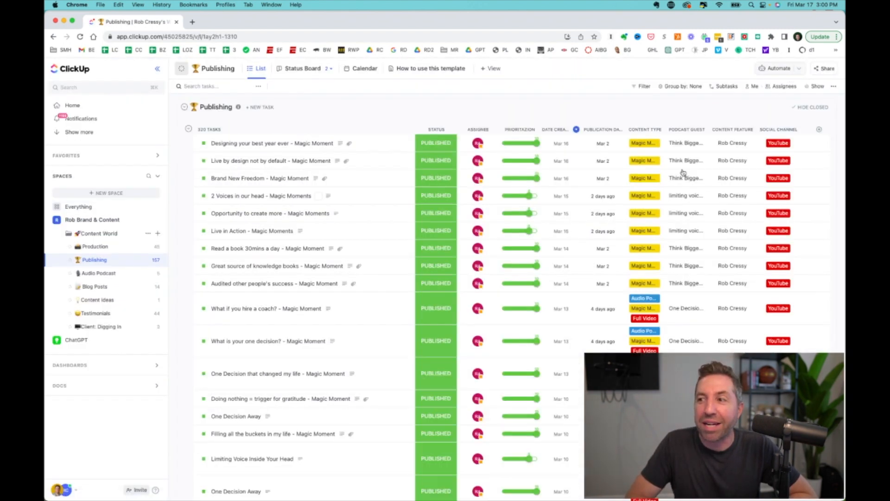
- Scroll the Publishing list and reopen the '2 Voices in our head' task
{"action": "scroll", "scroll_direction": "down", "scroll_amount": 3}
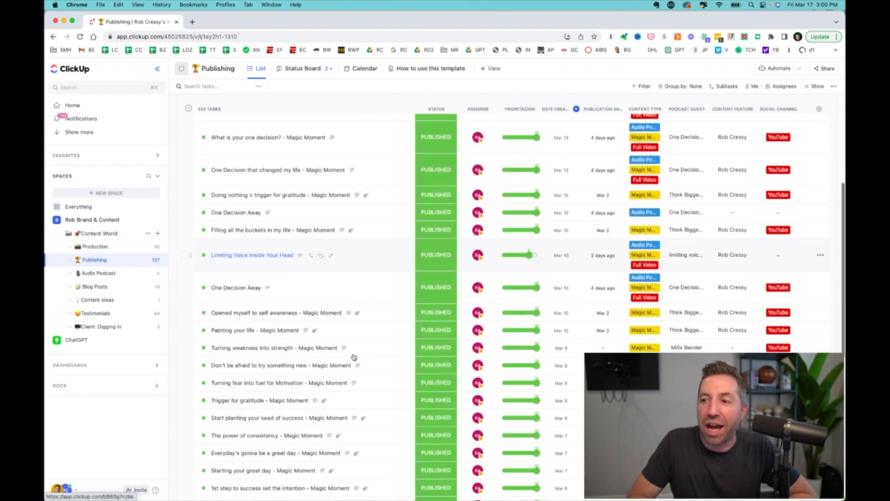
{"action": "scroll", "scroll_direction": "down", "scroll_amount": 3}
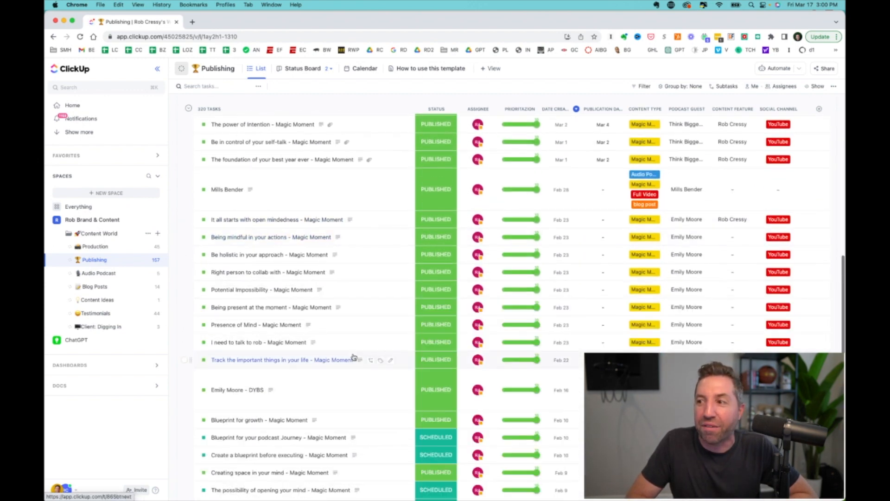
{"action": "scroll", "scroll_direction": "down", "scroll_amount": 3}
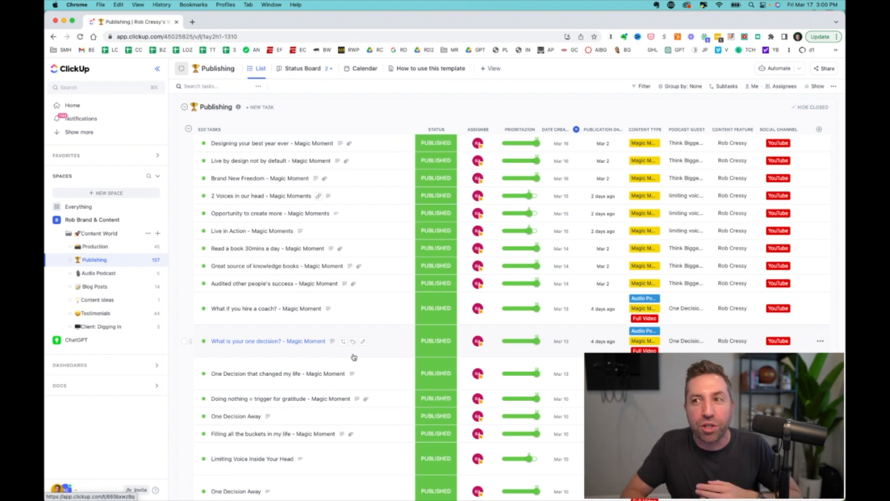
{"action": "left_click", "coordinate": [260, 196]}
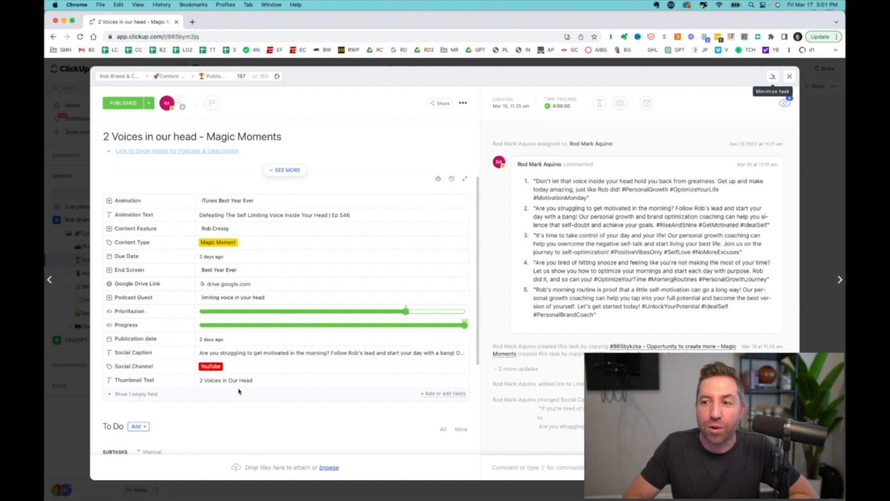
{"action": "left_click", "coordinate": [244, 380]}
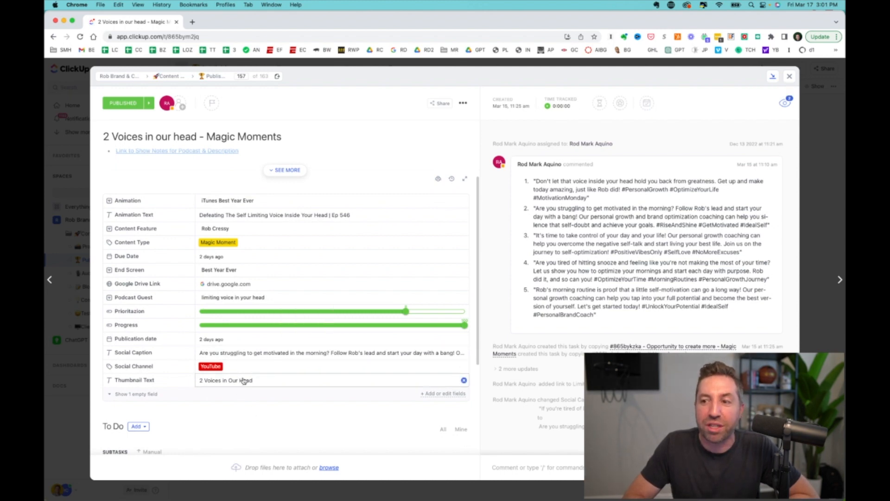